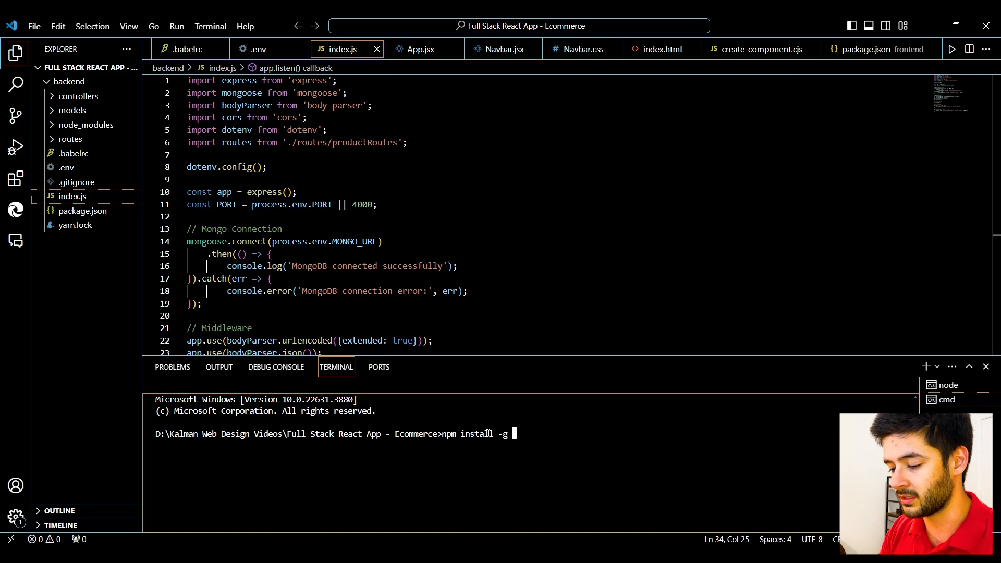
- Run yarn --version in the terminal, confirming Yarn 1.22.22
{"action": "type", "text": "yarn"}
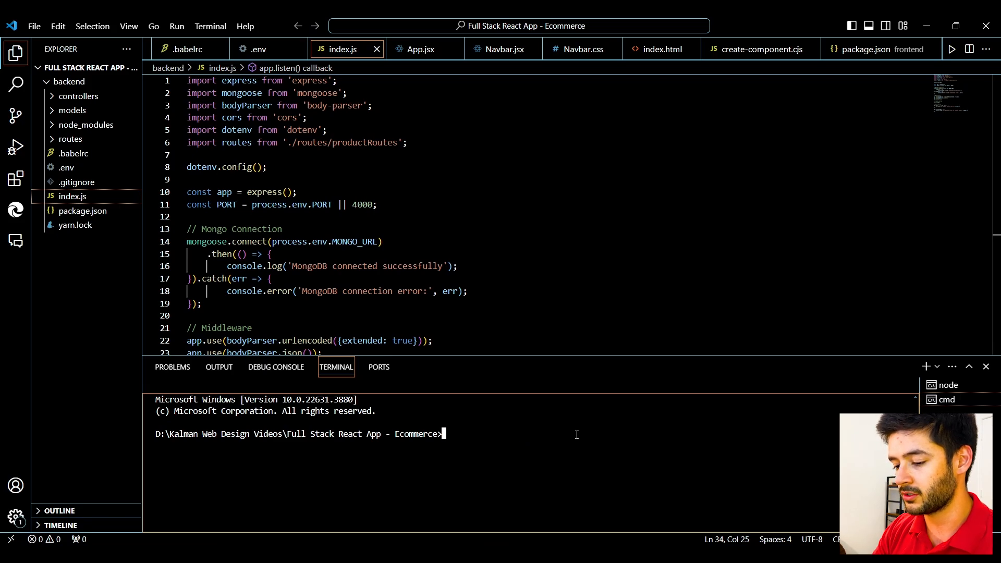
{"action": "type", "text": "yarn --"}
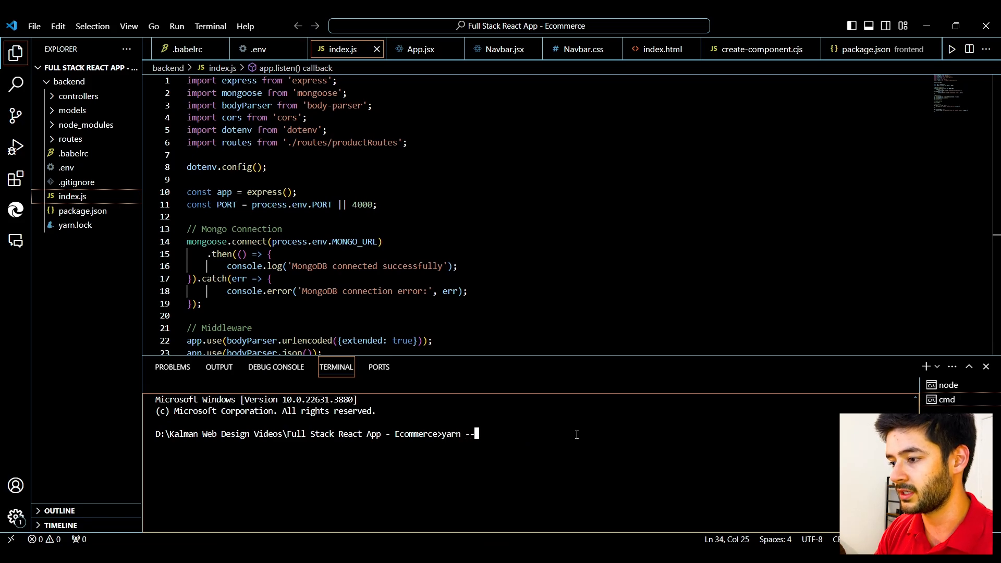
{"action": "type", "text": "version"}
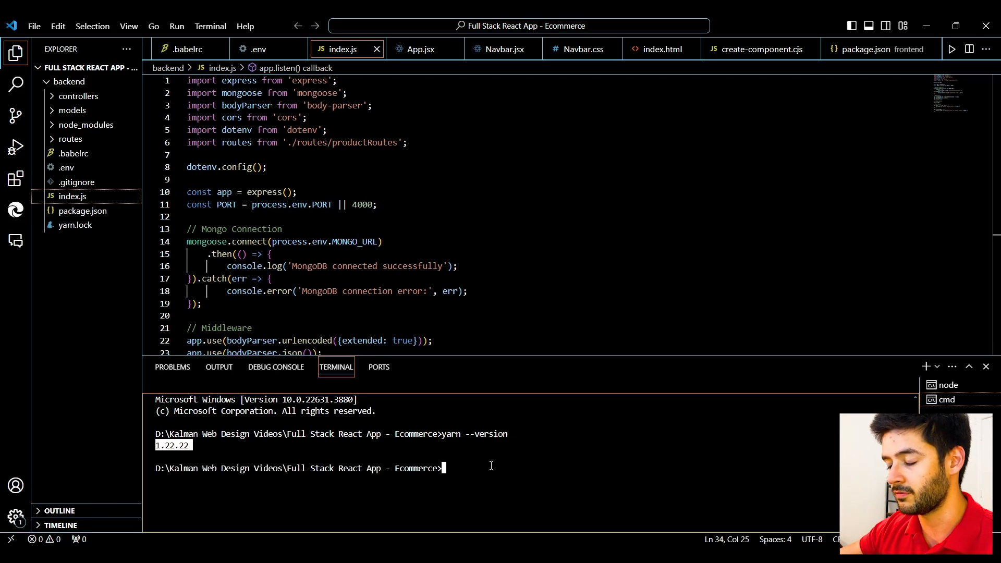
- Run yarn create vite frontend with the template option to scaffold the React frontend
{"action": "type", "text": "yarn"}
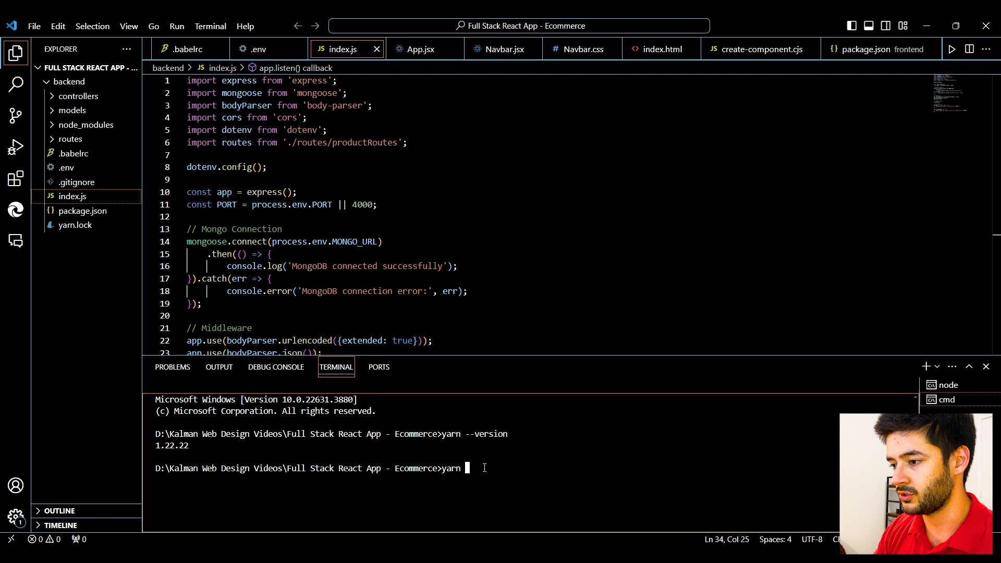
{"action": "type", "text": "create"}
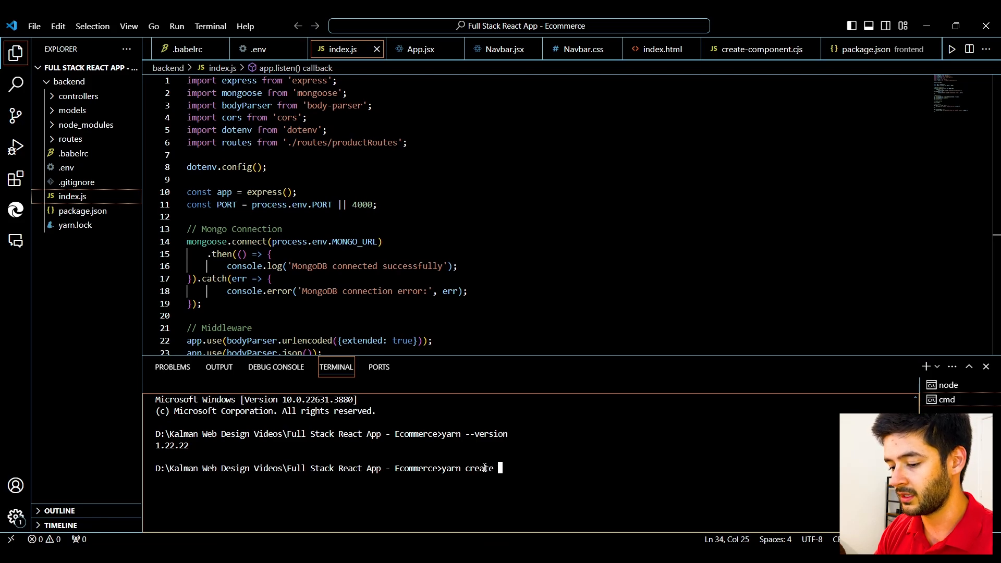
{"action": "type", "text": "vite"}
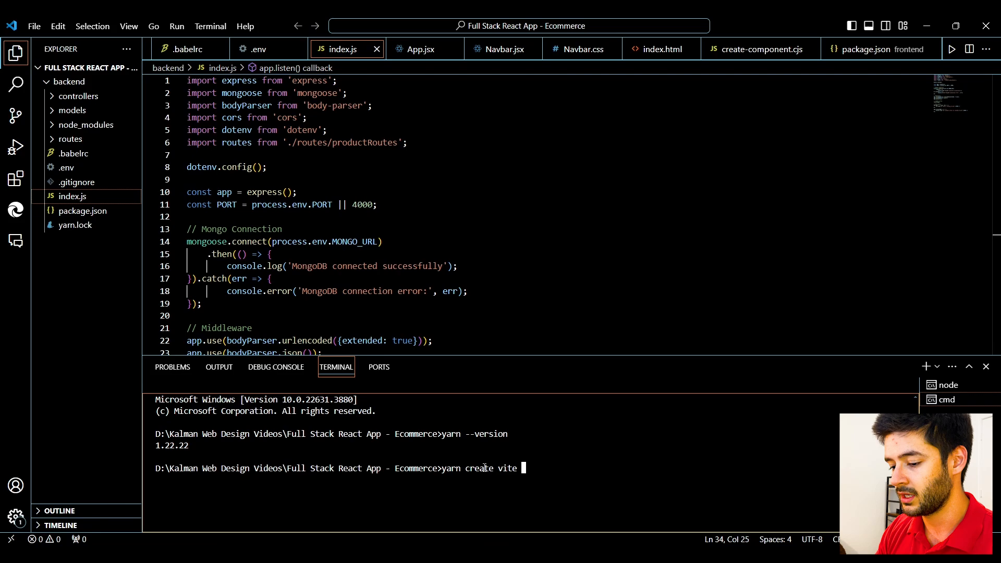
{"action": "type", "text": "front"}
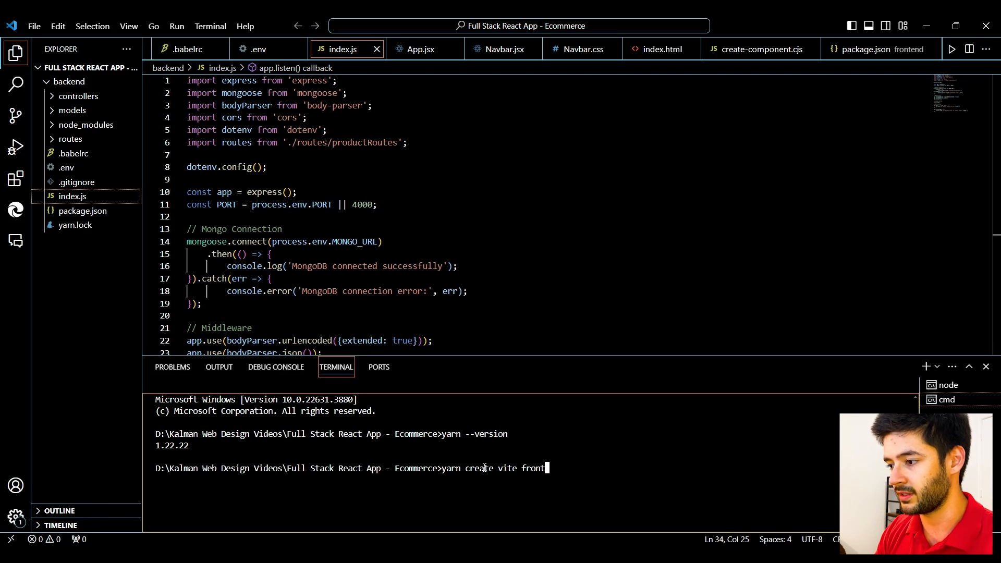
{"action": "type", "text": "end"}
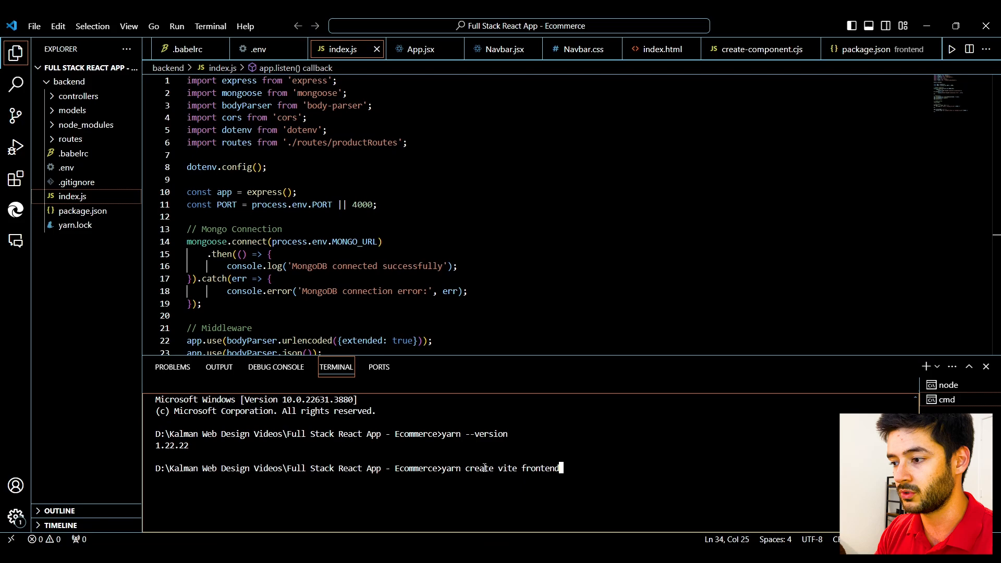
{"action": "type", "text": "--"}
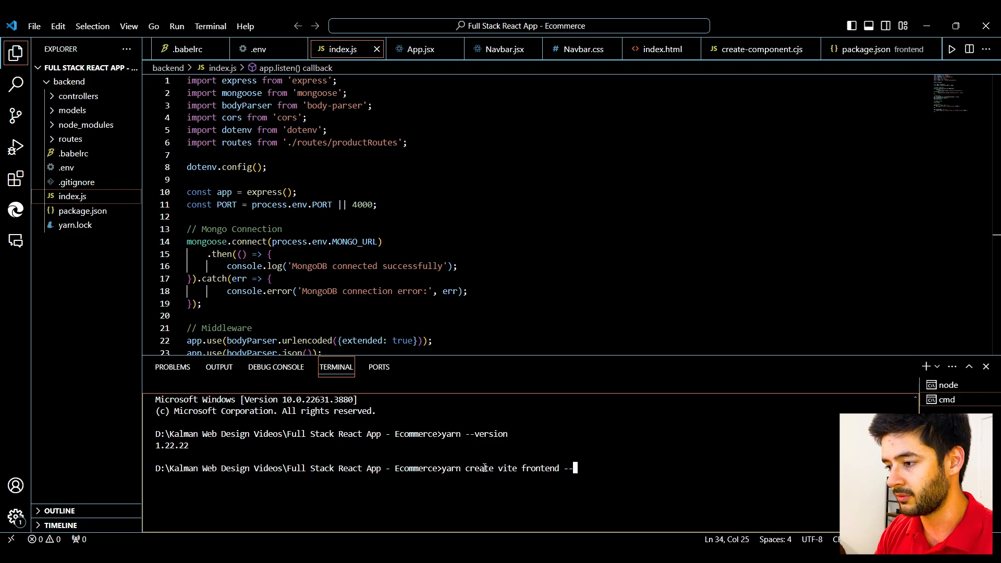
{"action": "type", "text": "emplate"}
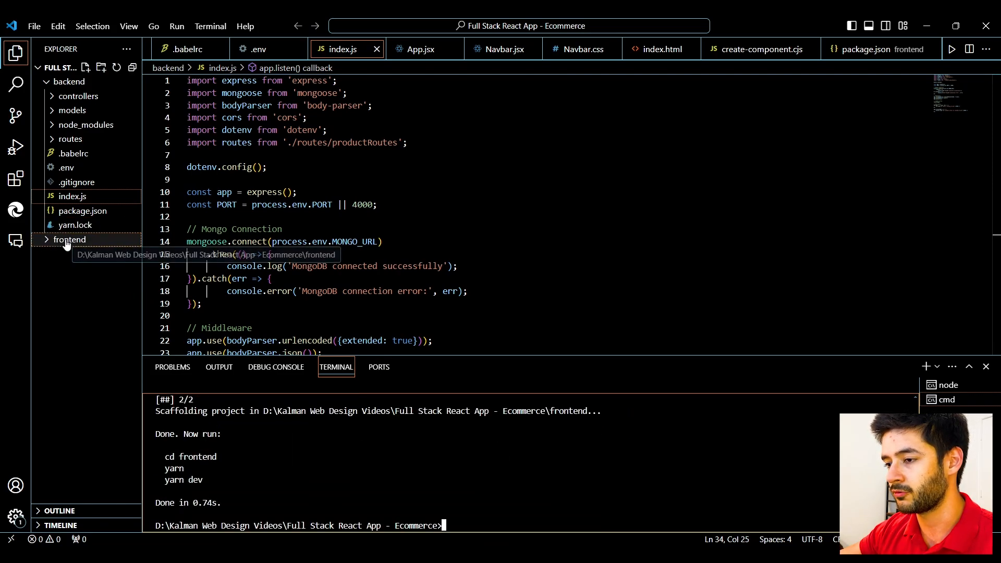
- Expand the frontend folder, cd into it and run yarn install
{"action": "left_click", "coordinate": [69, 239]}
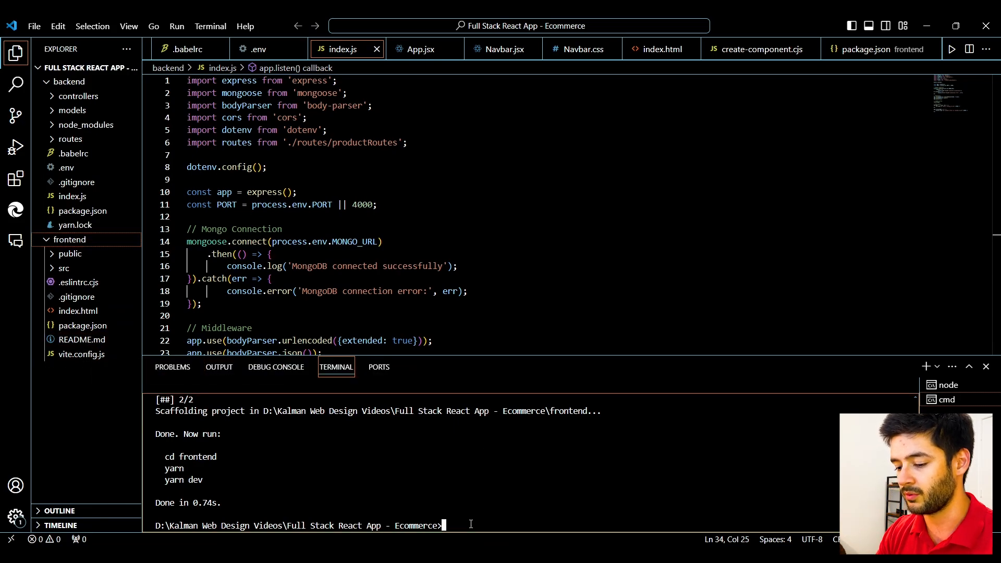
{"action": "type", "text": "cd frontend"}
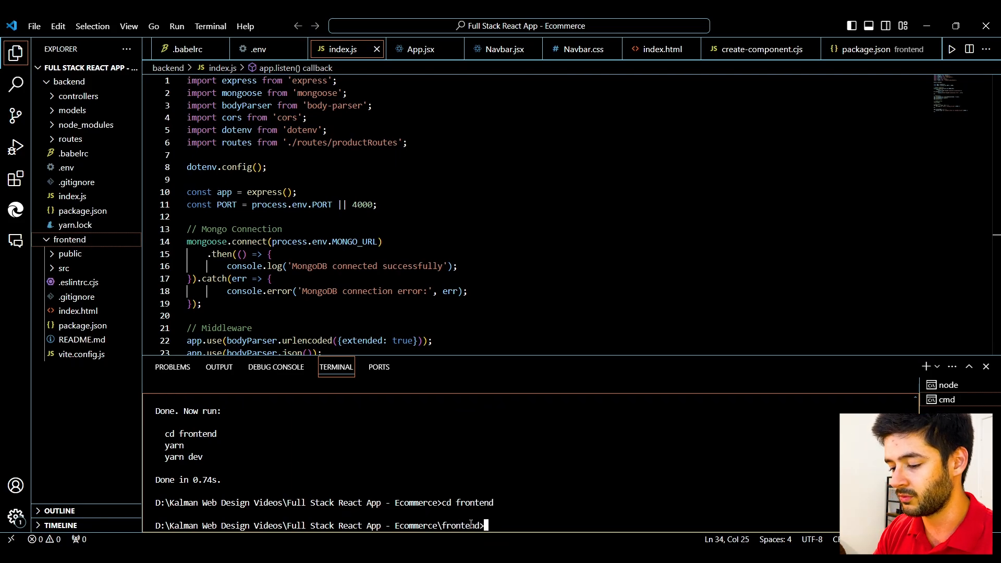
{"action": "type", "text": "yarn install"}
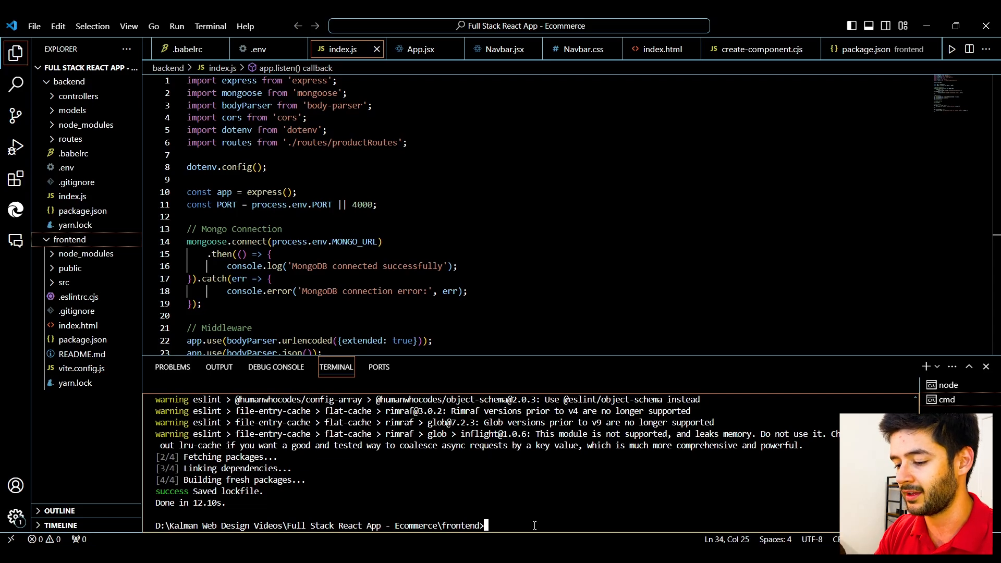
- Check outdated packages, upgrade eslint to latest as a dev dependency, and recheck
{"action": "type", "text": "yarn outdated"}
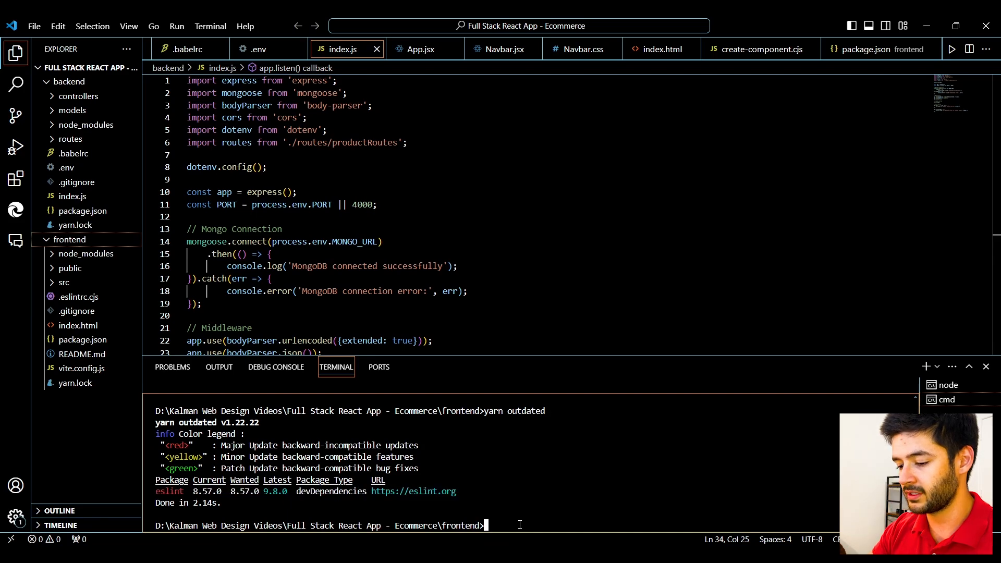
{"action": "type", "text": "yarn up"}
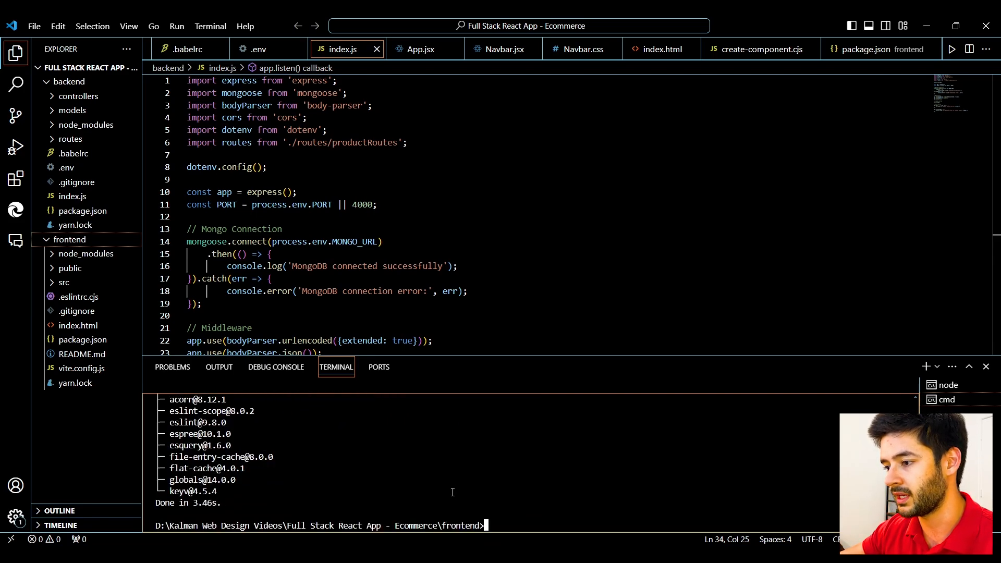
{"action": "type", "text": "yarn upgrade eslint@latest --dev"}
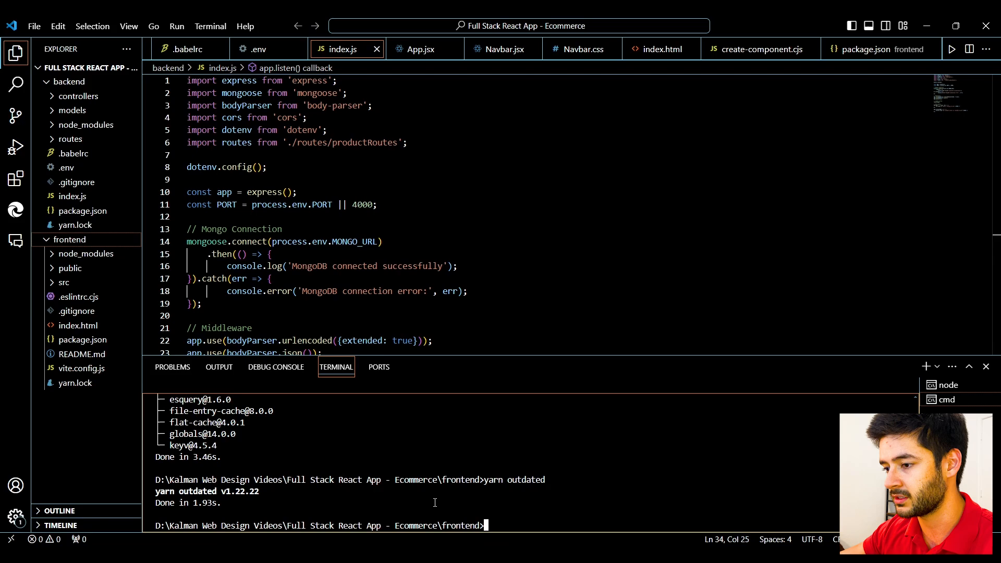
{"action": "type", "text": "yarn add react-router-"}
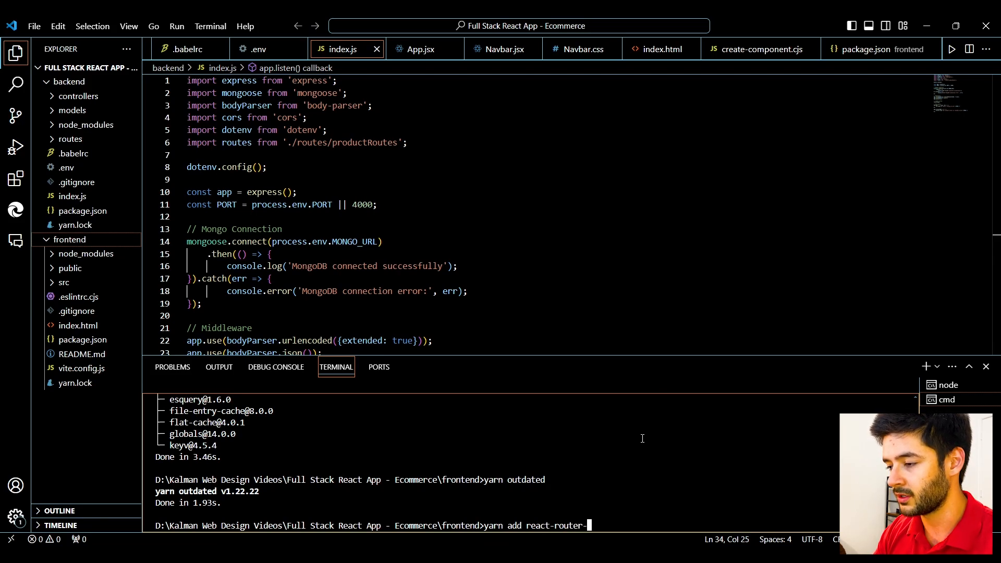
- Add react-router-dom and dotenv to the frontend with yarn add
{"action": "type", "text": "dom"}
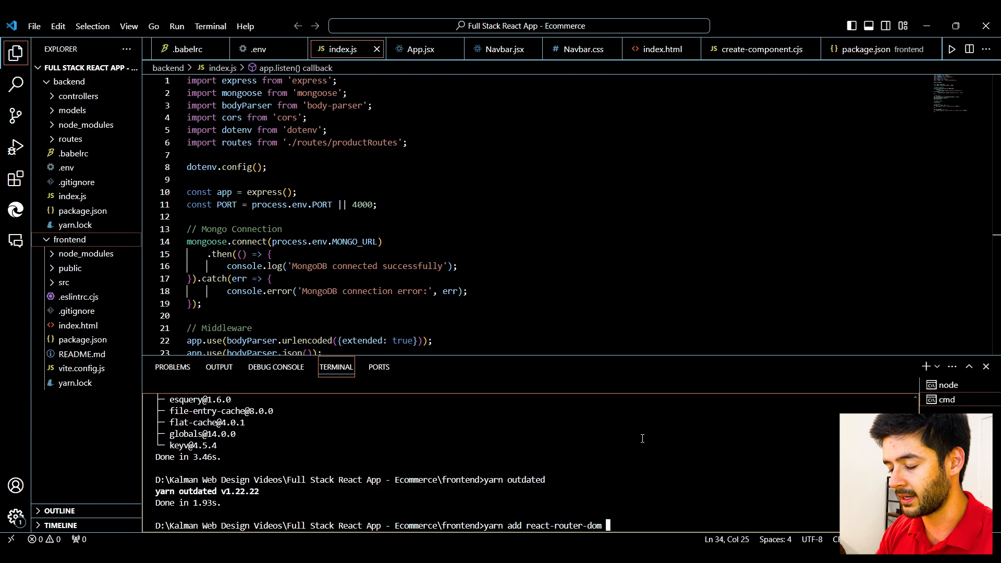
{"action": "type", "text": "dote"}
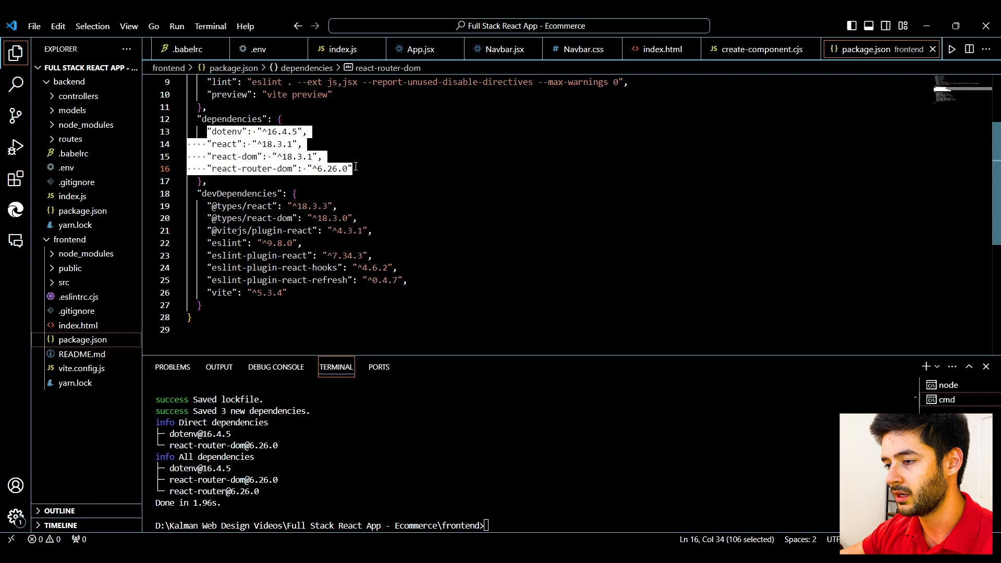
- Collapse backend, expand frontend/src, and open frontend index.html
{"action": "left_click", "coordinate": [287, 293]}
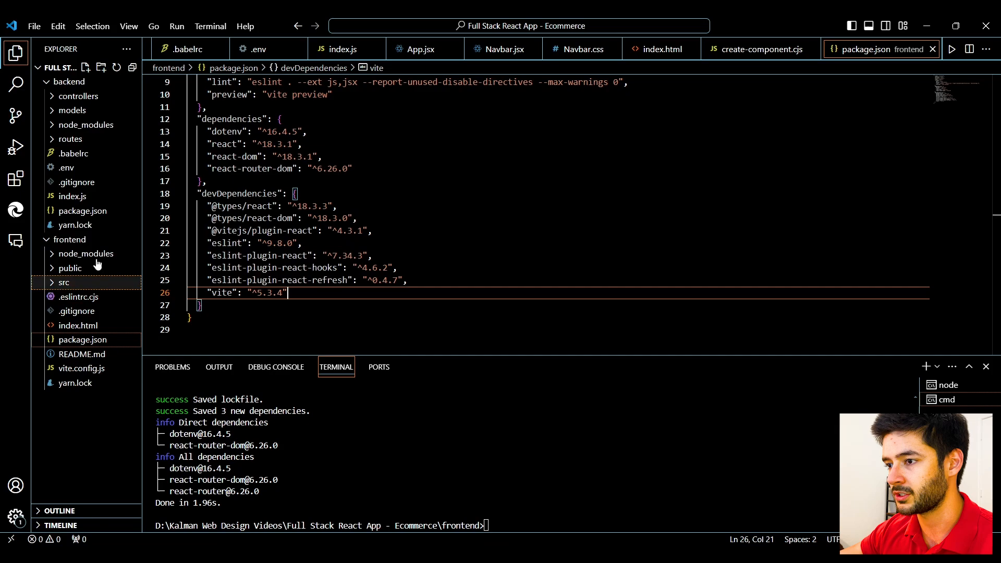
{"action": "left_click", "coordinate": [68, 81]}
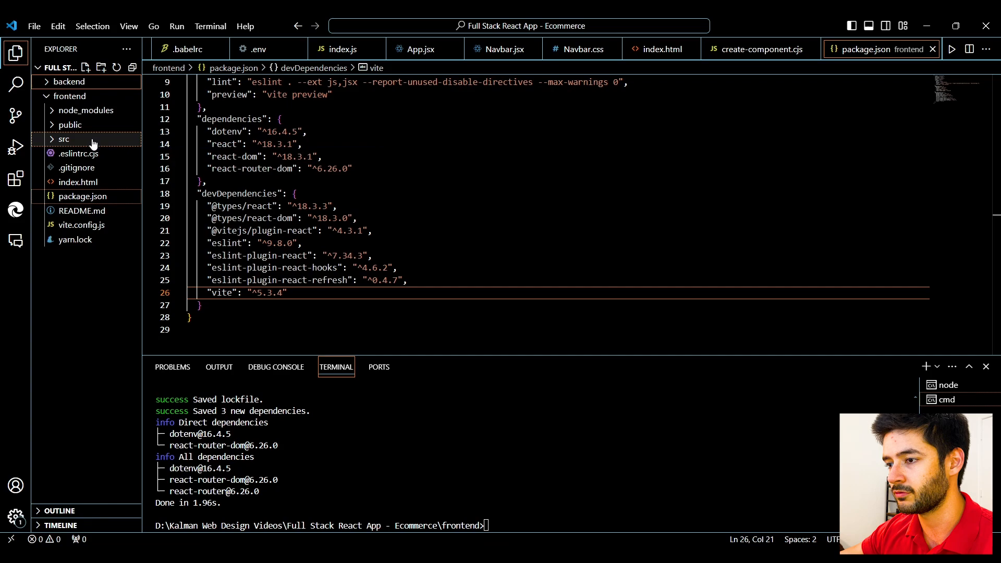
{"action": "left_click", "coordinate": [63, 139]}
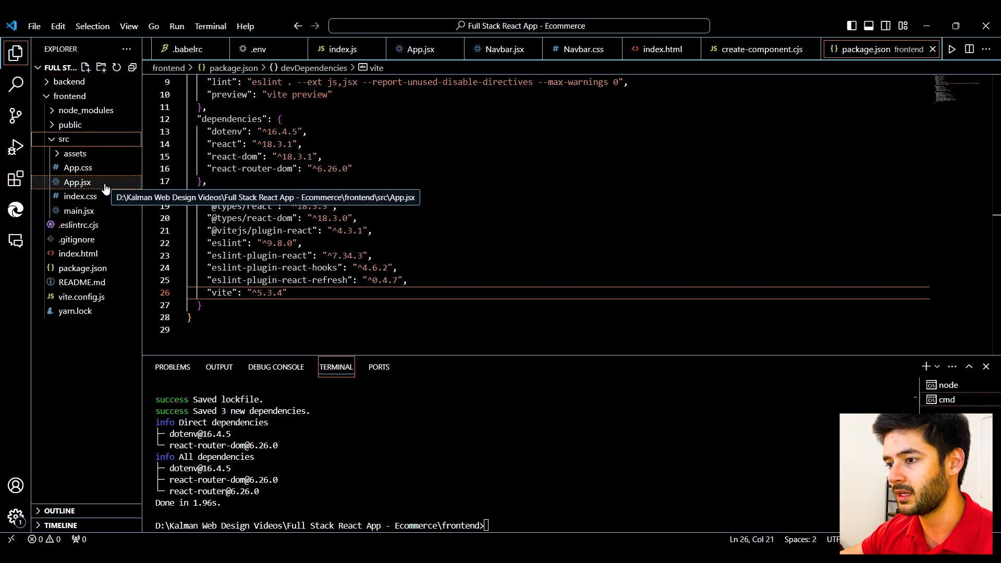
{"action": "mouse_move", "coordinate": [79, 211]}
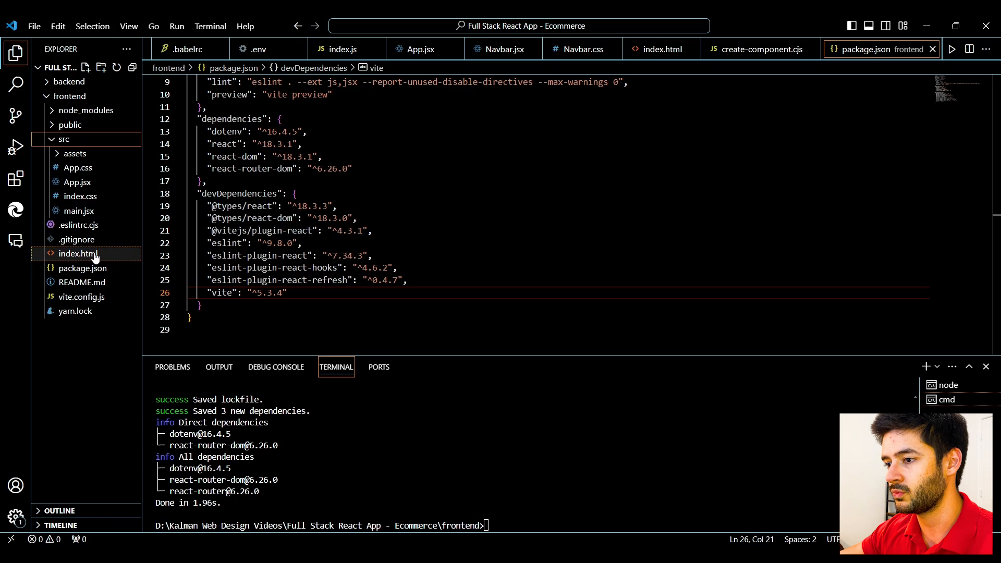
{"action": "mouse_move", "coordinate": [76, 254]}
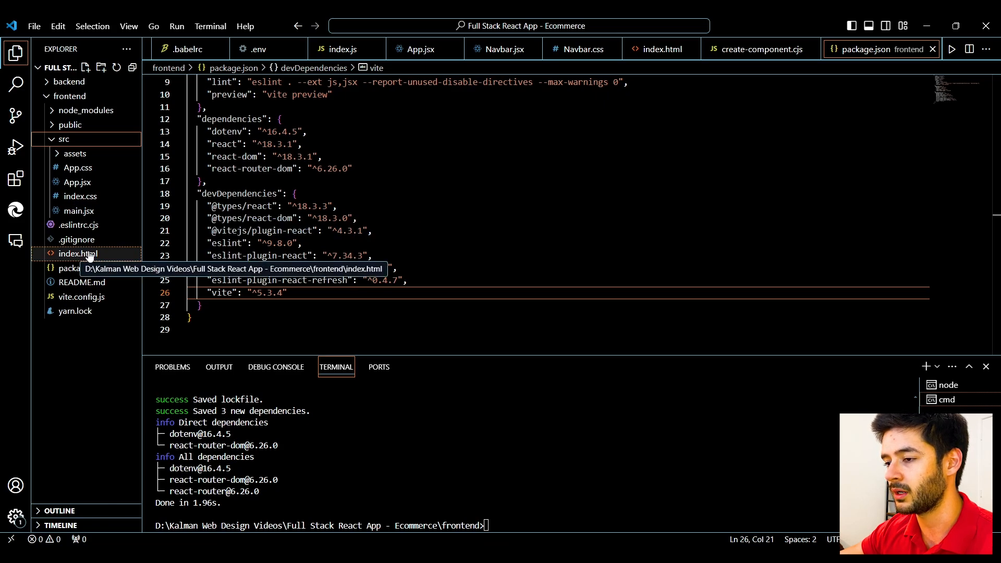
{"action": "left_click", "coordinate": [77, 254]}
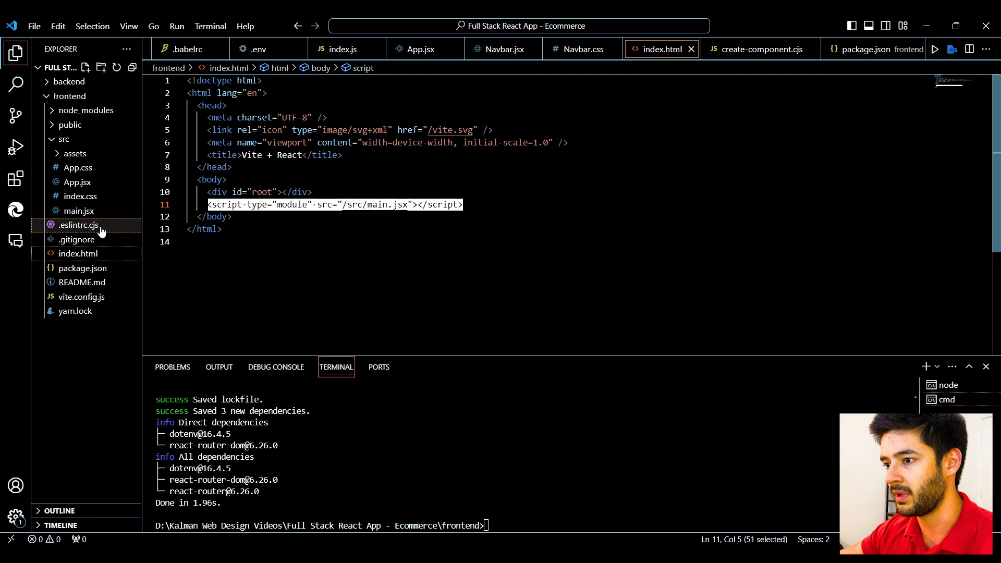
- View main.jsx and its <App /> render, then return to index.html
{"action": "left_click", "coordinate": [79, 211]}
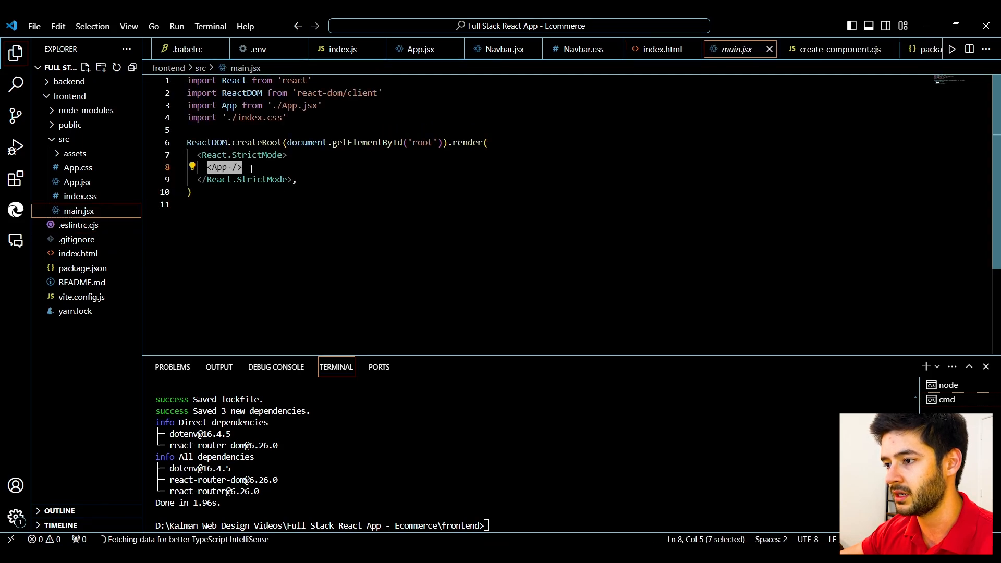
{"action": "left_click", "coordinate": [242, 166]}
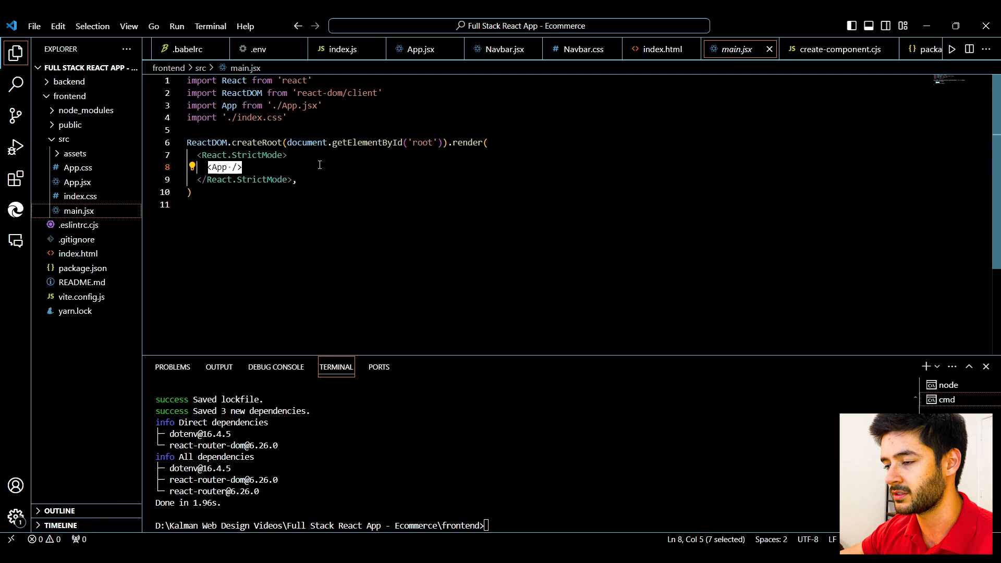
{"action": "left_click", "coordinate": [77, 182]}
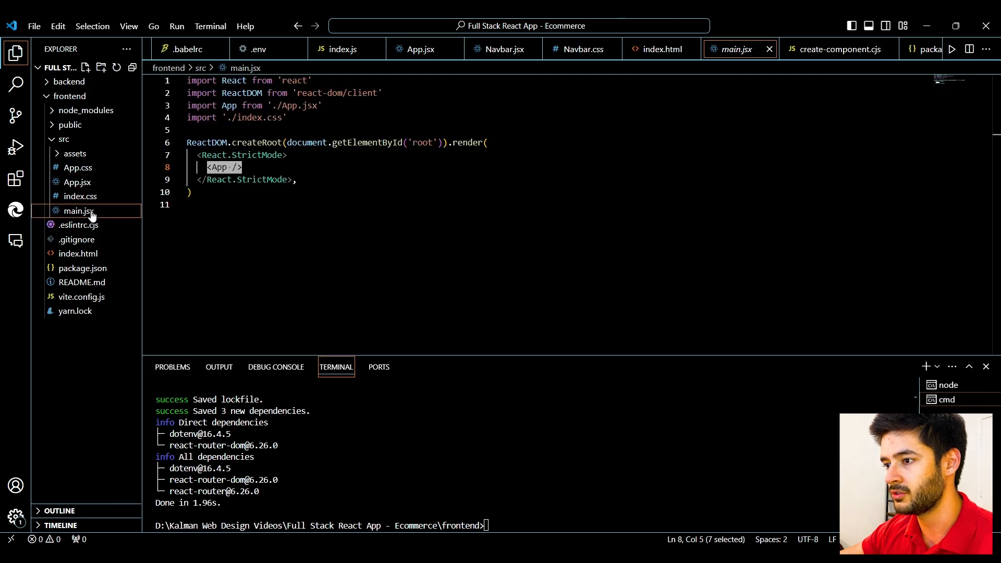
{"action": "mouse_move", "coordinate": [77, 253]}
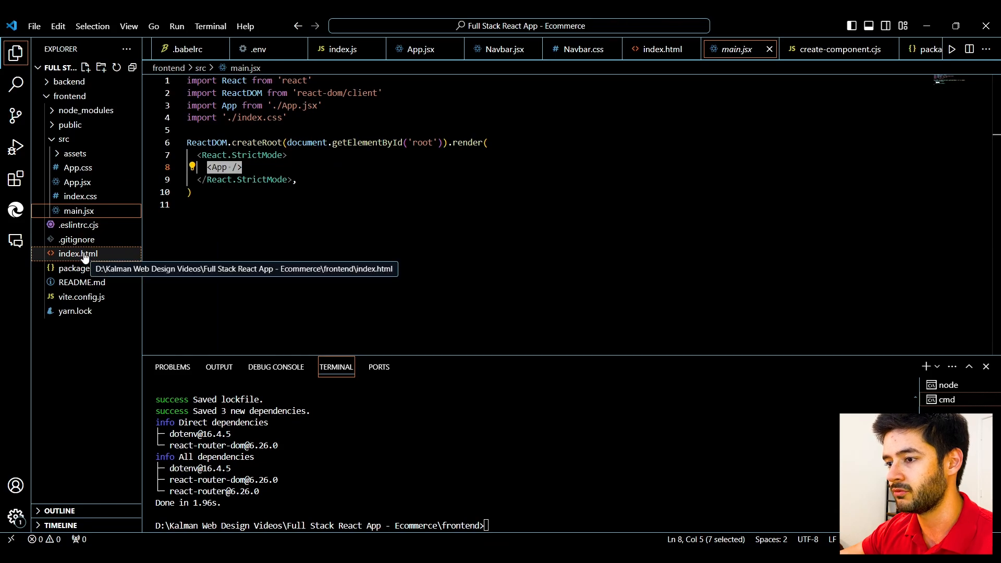
{"action": "left_click", "coordinate": [76, 253]}
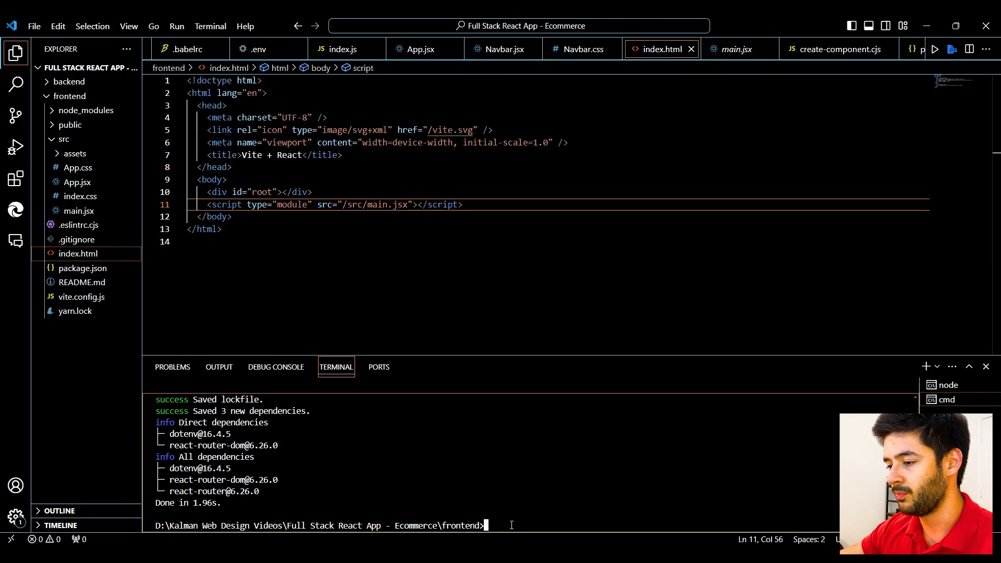
- Type yarn run dev at the frontend terminal prompt
{"action": "type", "text": "yarn run"}
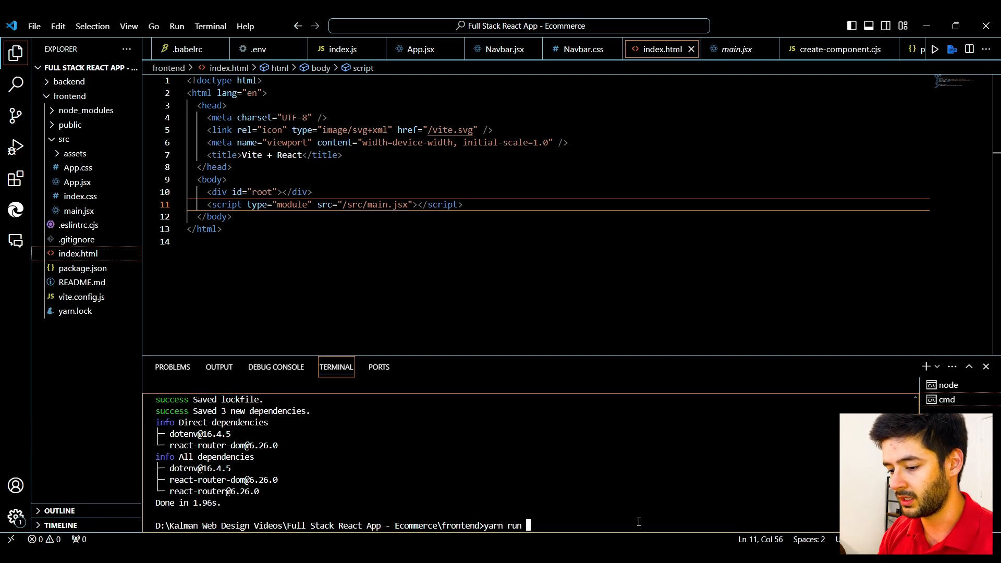
{"action": "type", "text": "dev"}
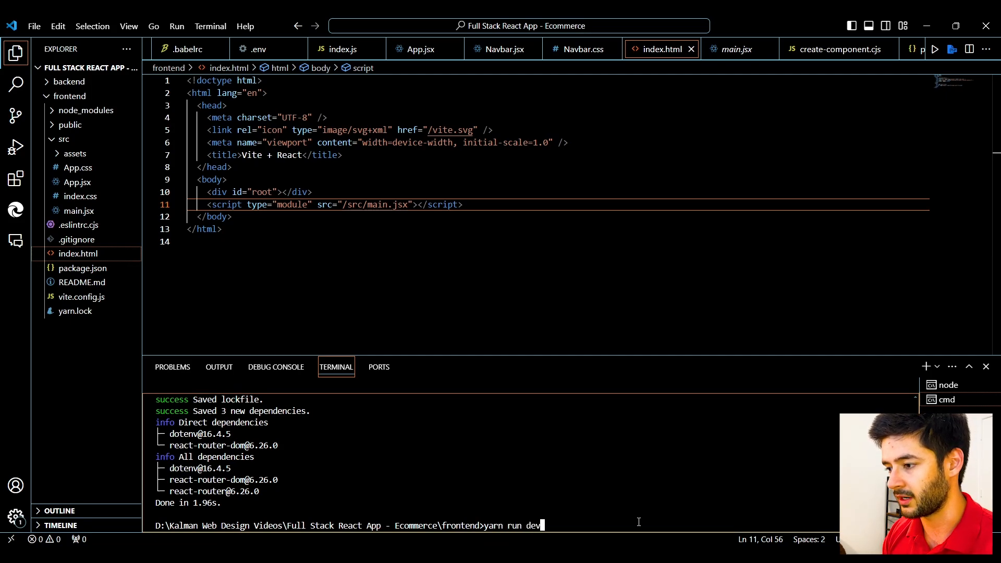